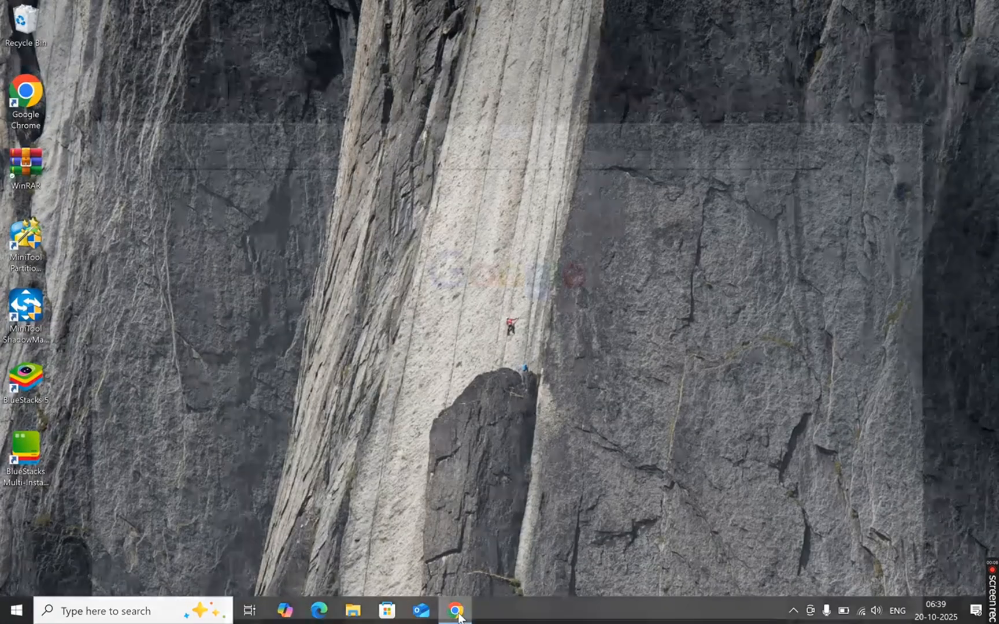
- Search Google for 'minecraft' from Chrome's address bar
type("min")
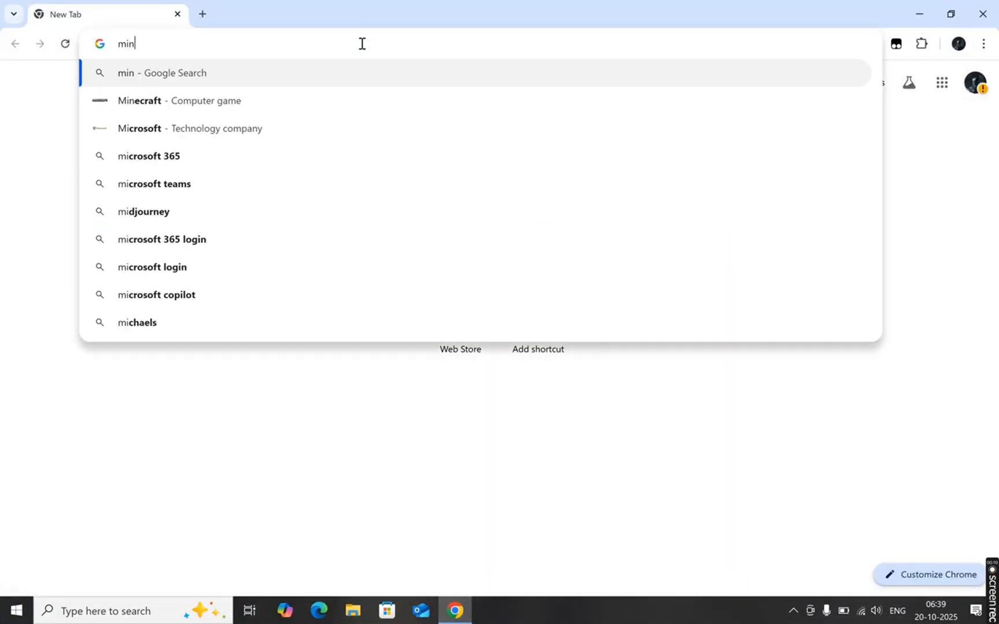
left_click(138, 100)
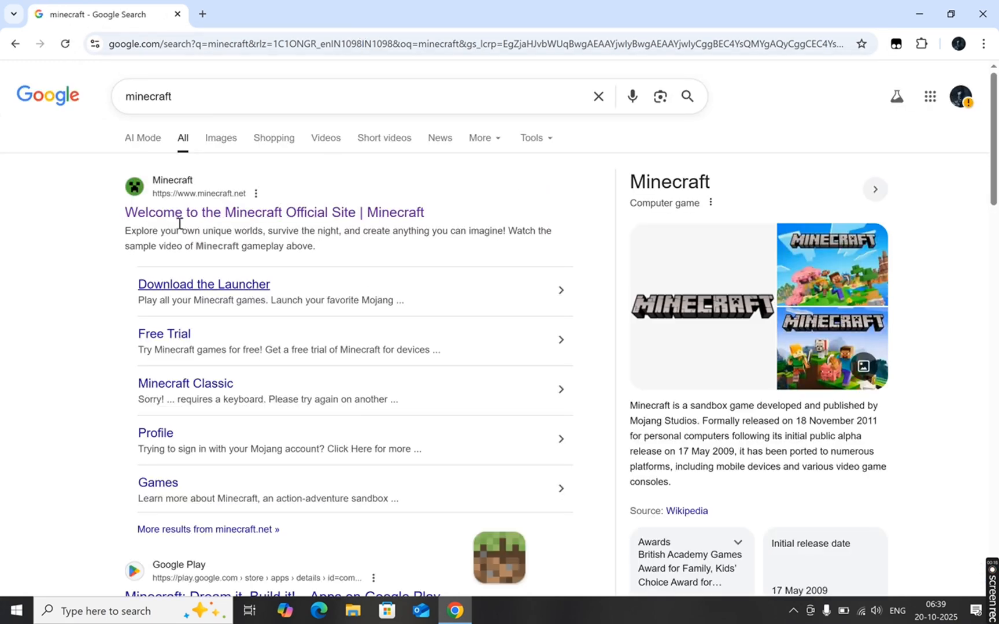
mouse_move(274, 212)
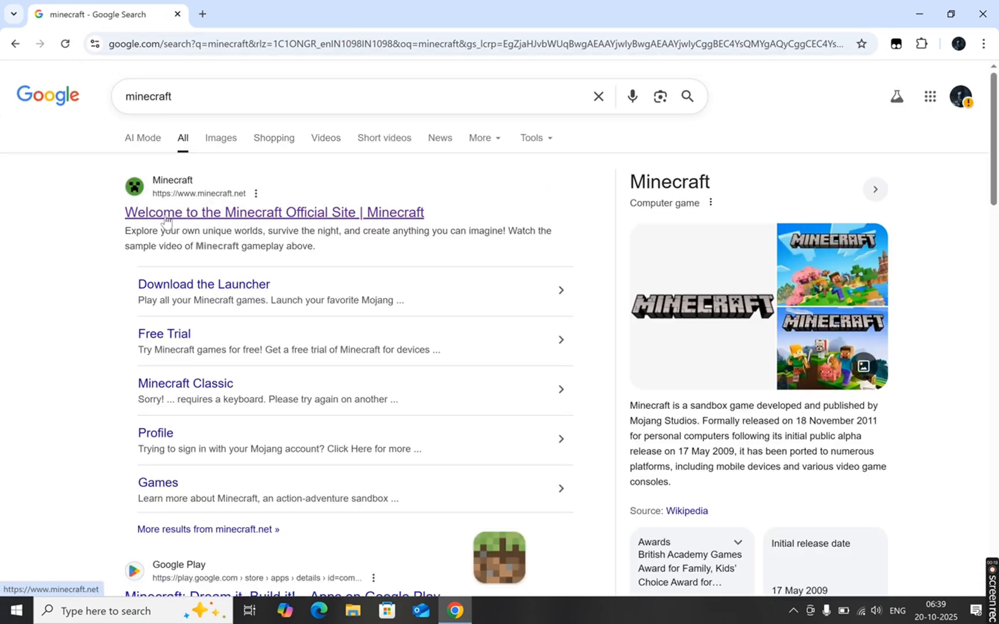
- Open the official Minecraft site result and expand its Games menu
left_click(273, 212)
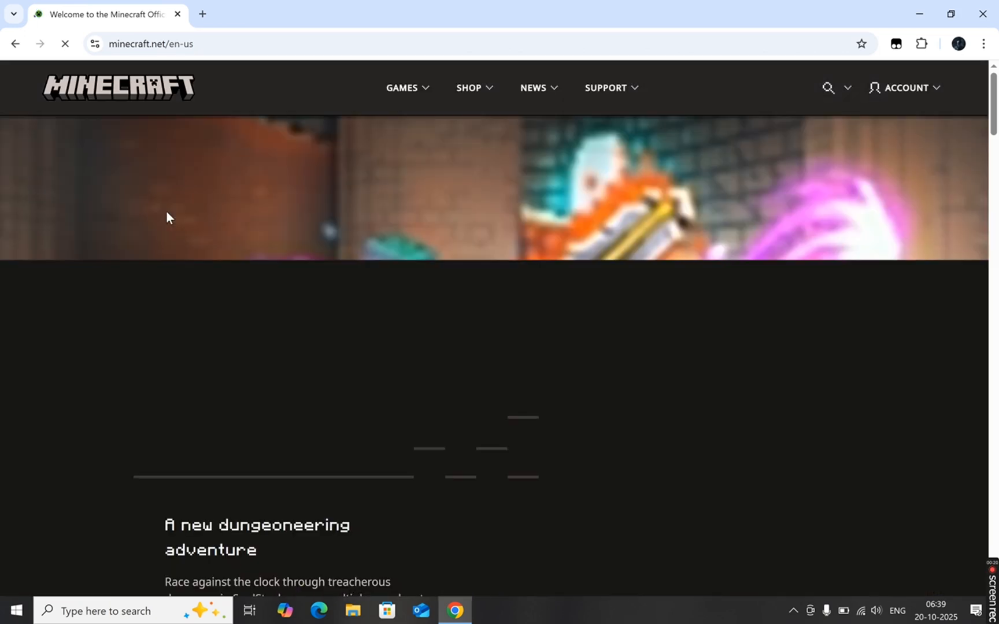
scroll("down", 3)
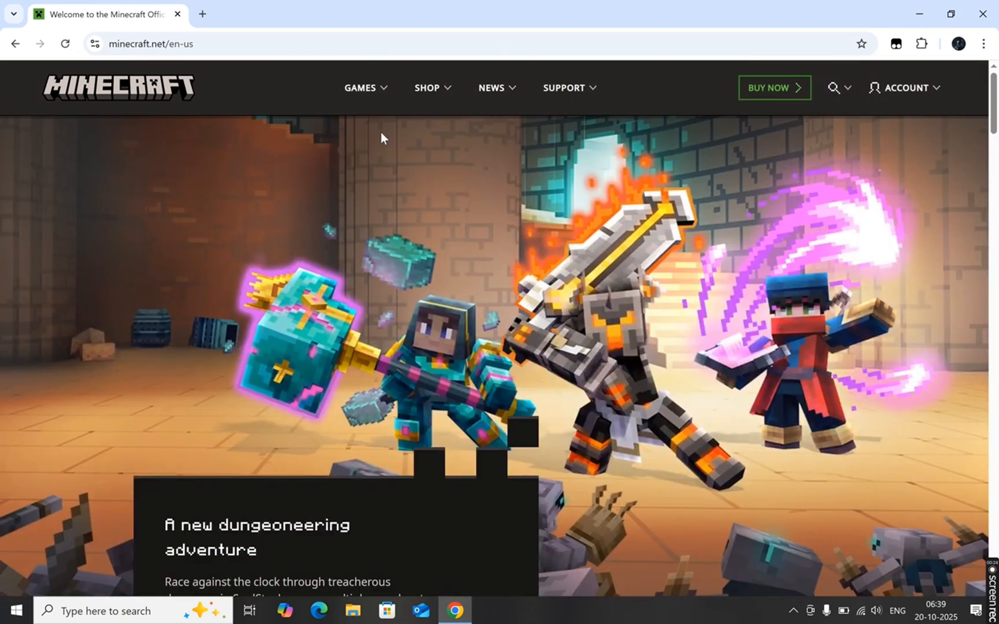
left_click(361, 87)
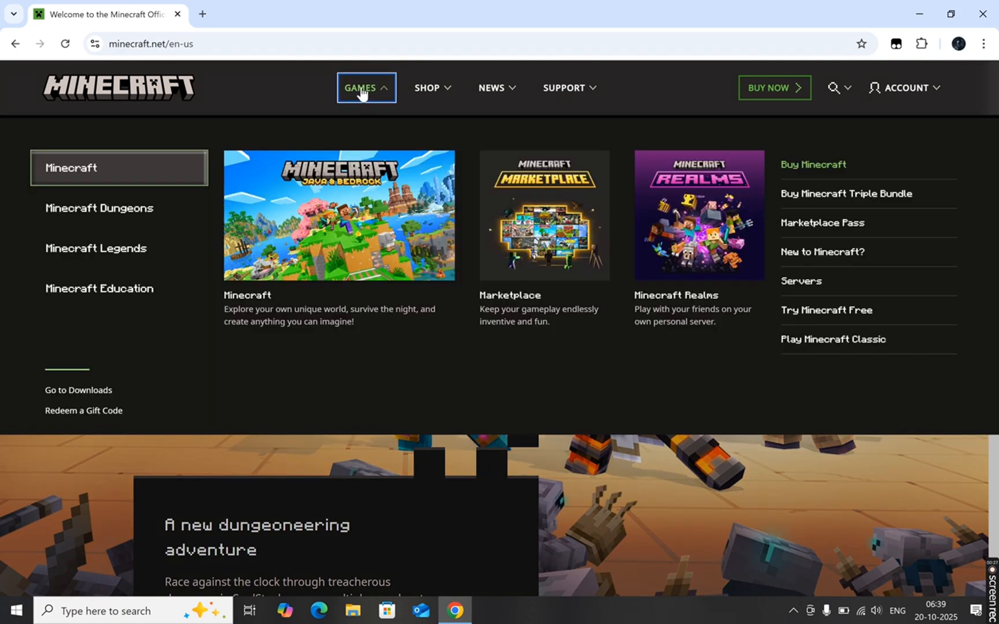
mouse_move(87, 168)
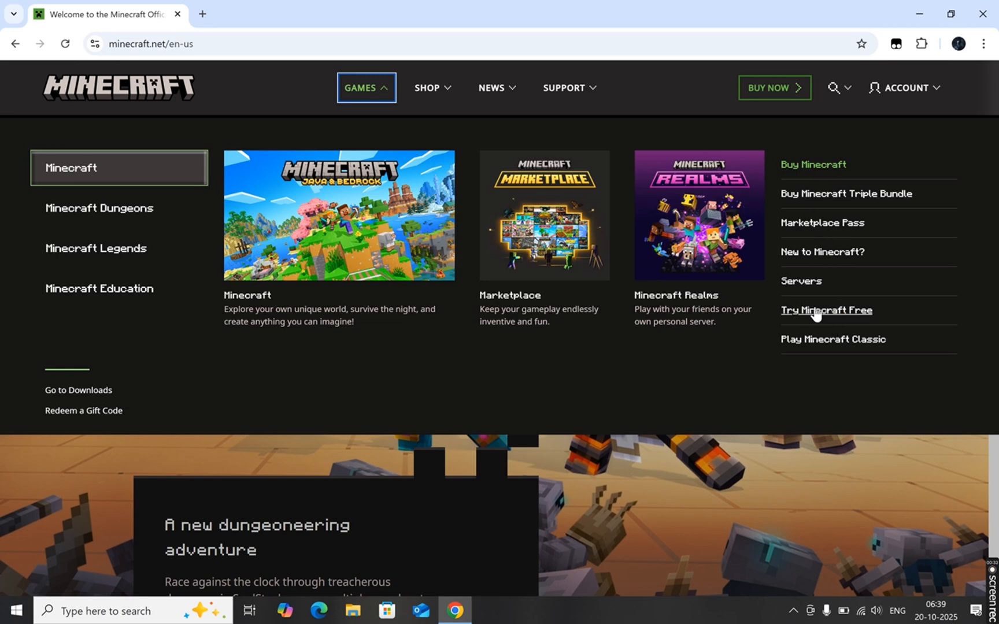
- Download the Java Edition Windows 10/11 installer from the free-trial page and run MinecraftInstaller
left_click(825, 311)
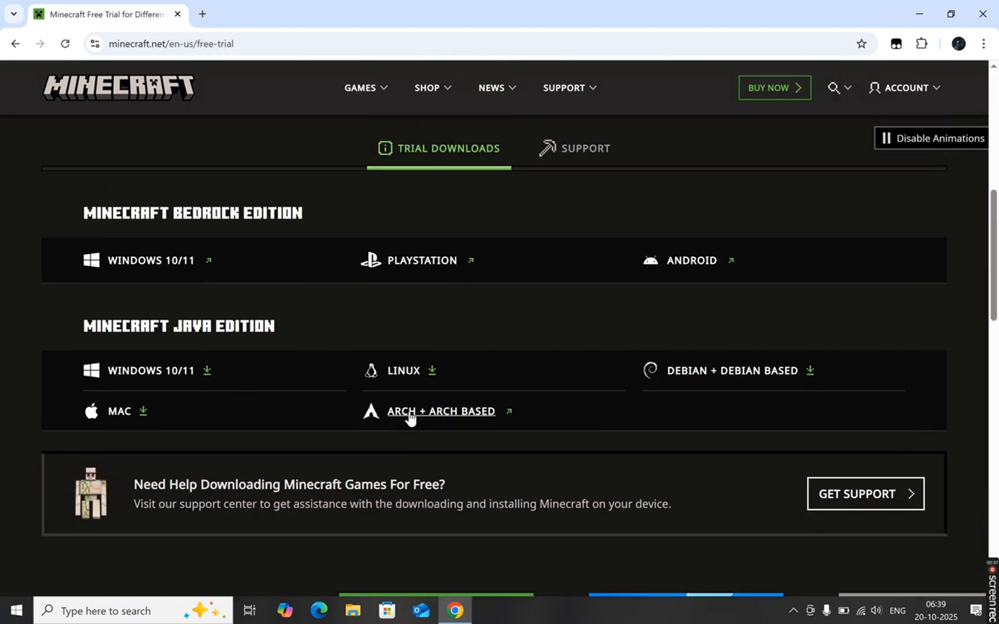
mouse_move(474, 155)
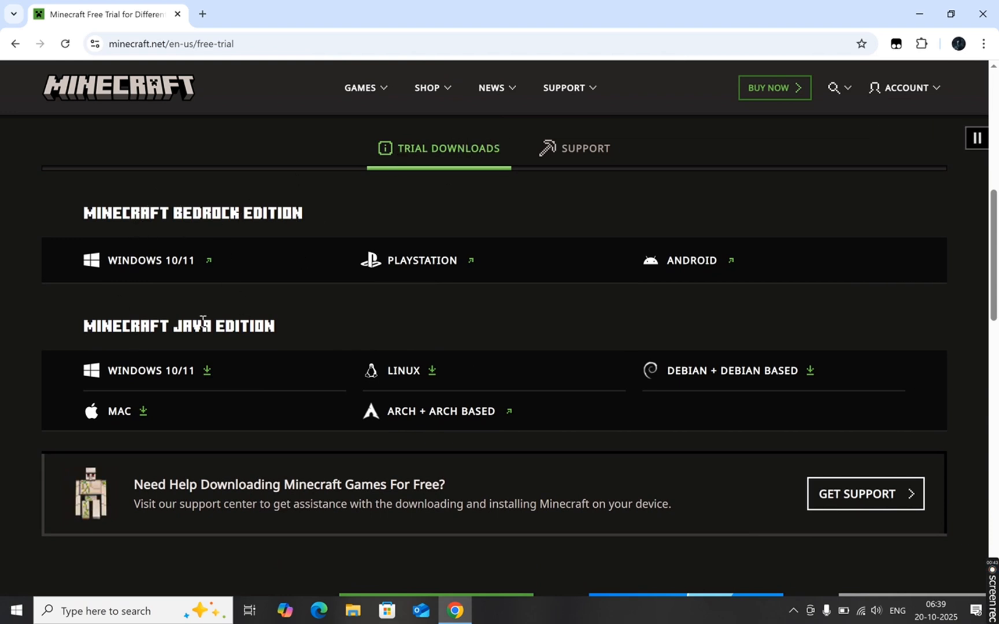
mouse_move(355, 415)
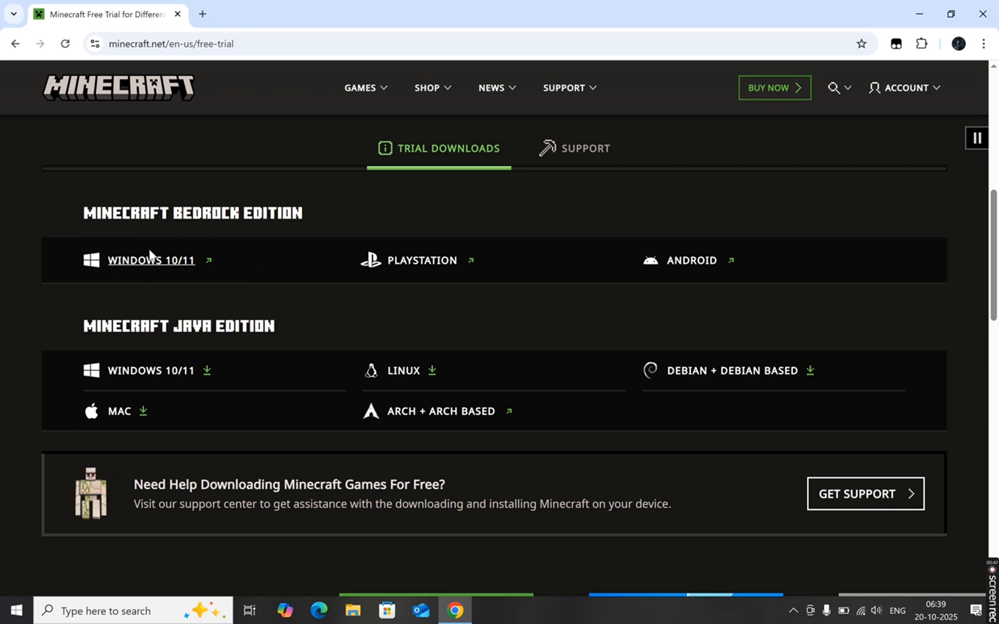
scroll("down", 3)
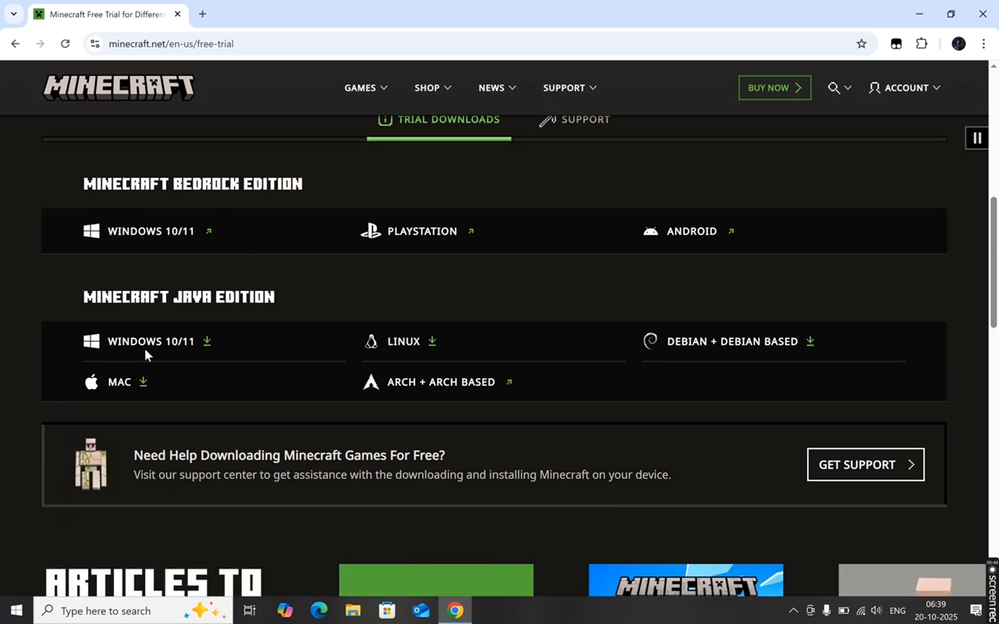
left_click(151, 342)
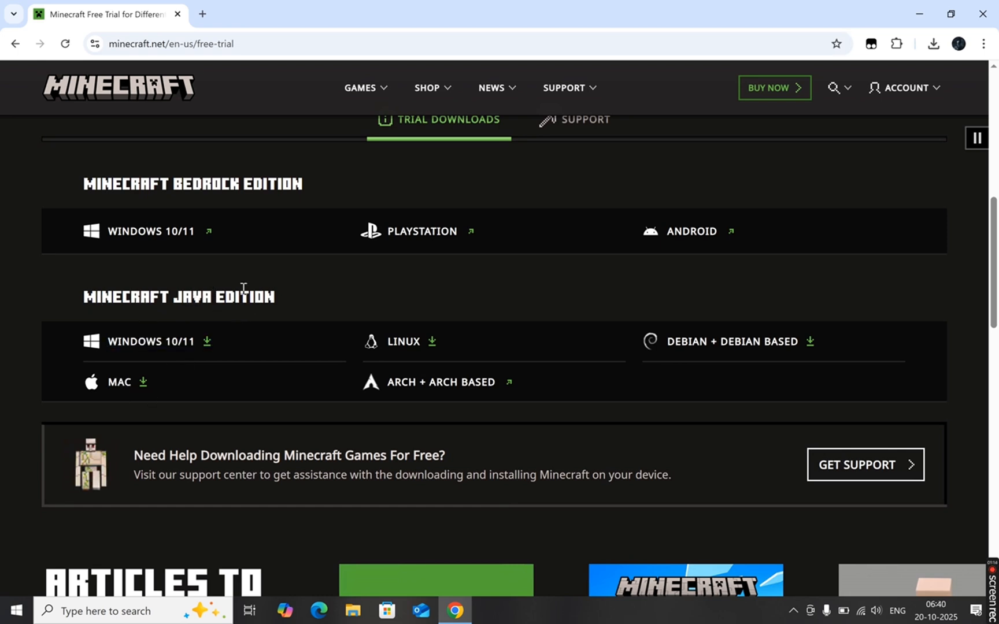
mouse_move(152, 379)
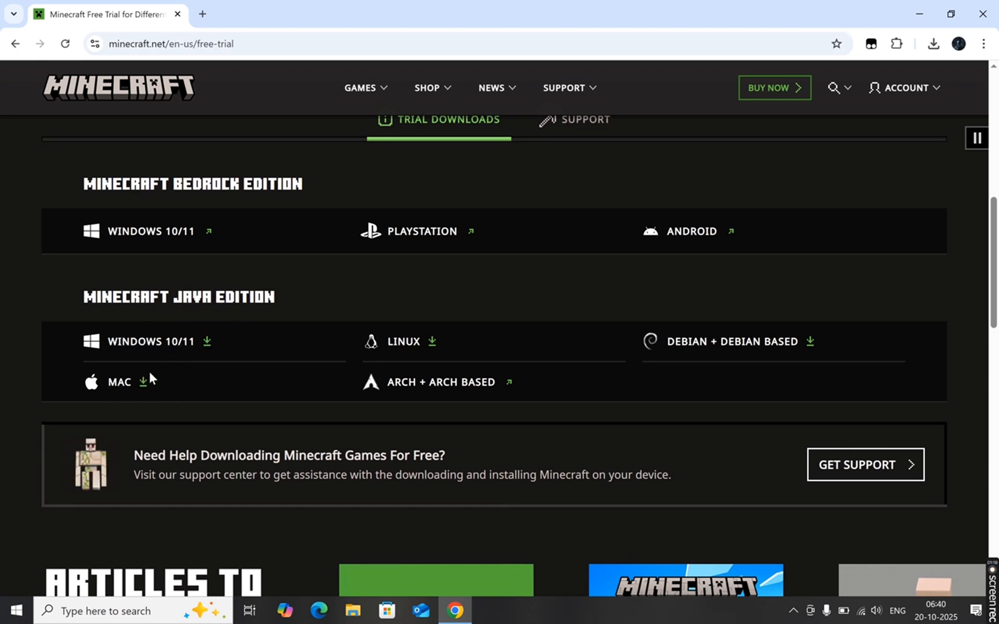
mouse_move(130, 349)
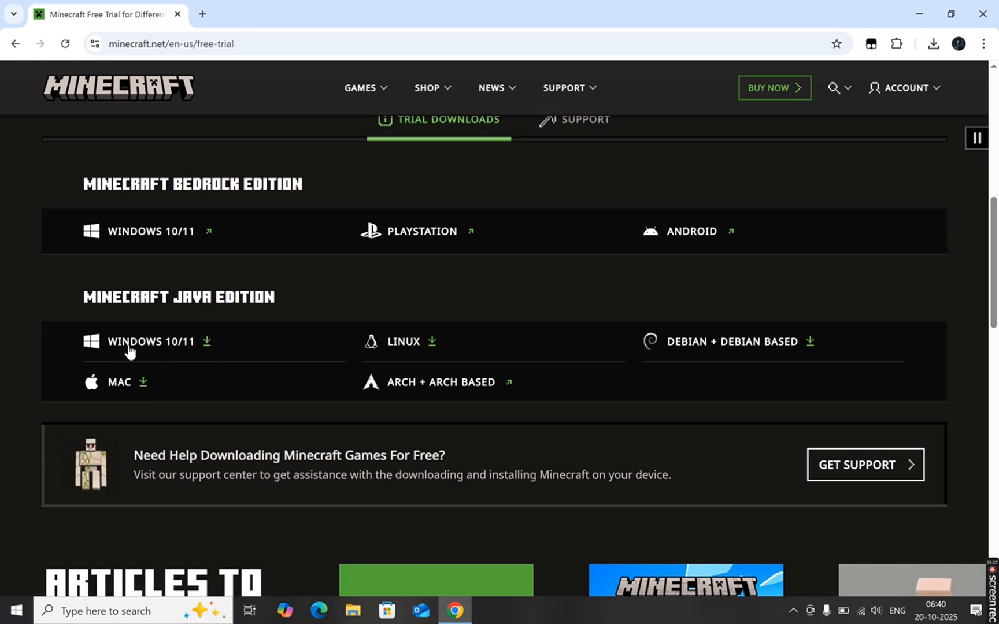
left_click(150, 341)
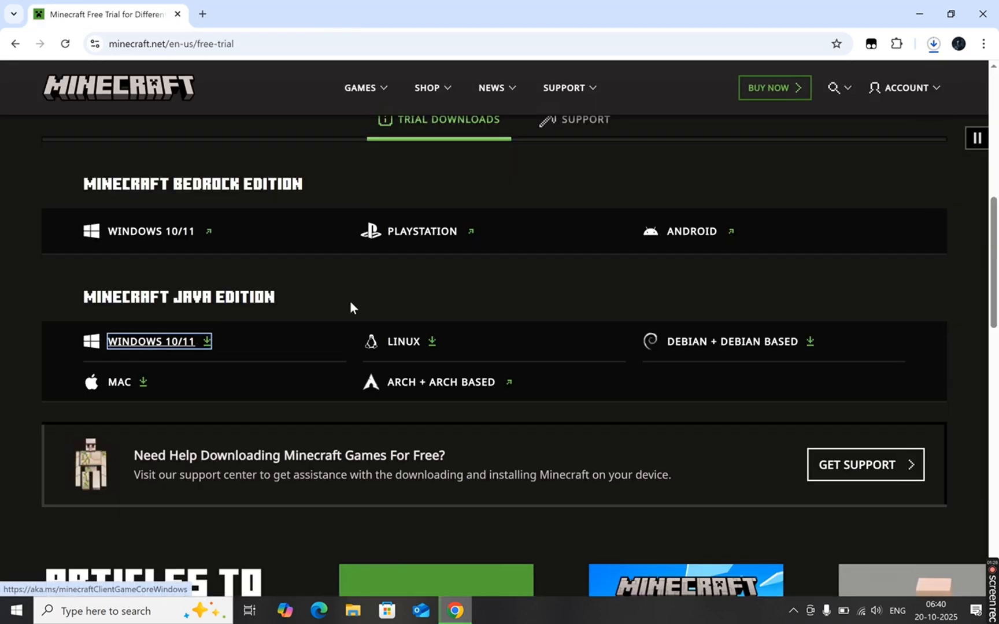
left_click(933, 43)
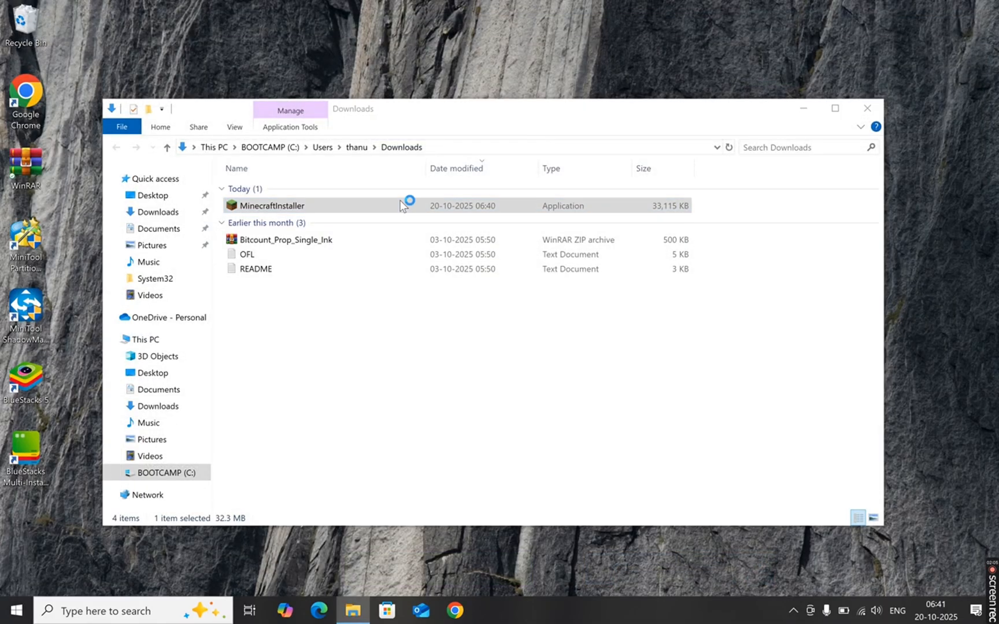
double_click(269, 205)
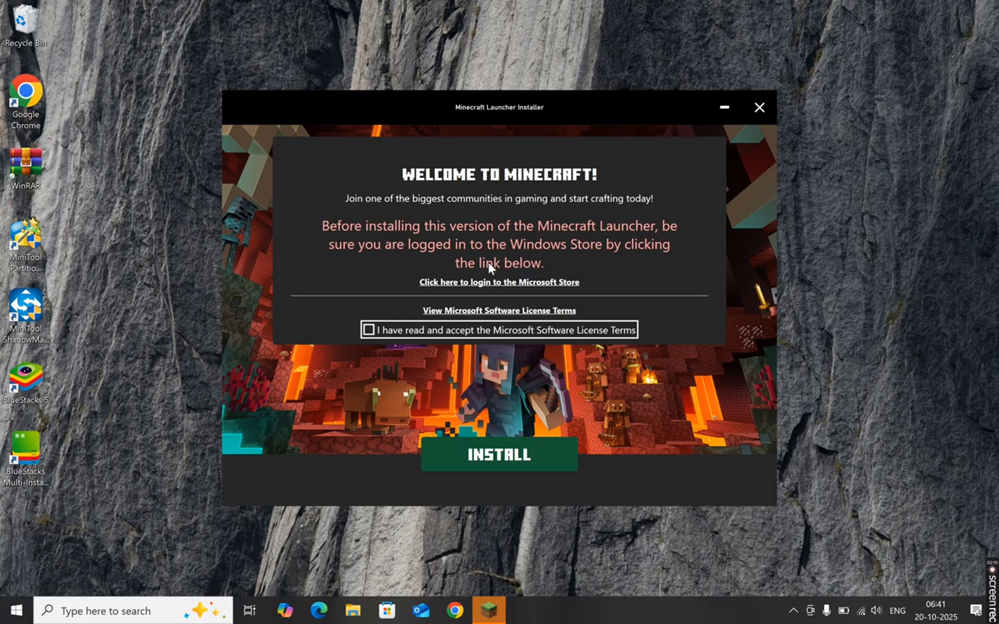
- Accept the Microsoft Software License Terms and start installing the Minecraft Launcher
left_click(368, 330)
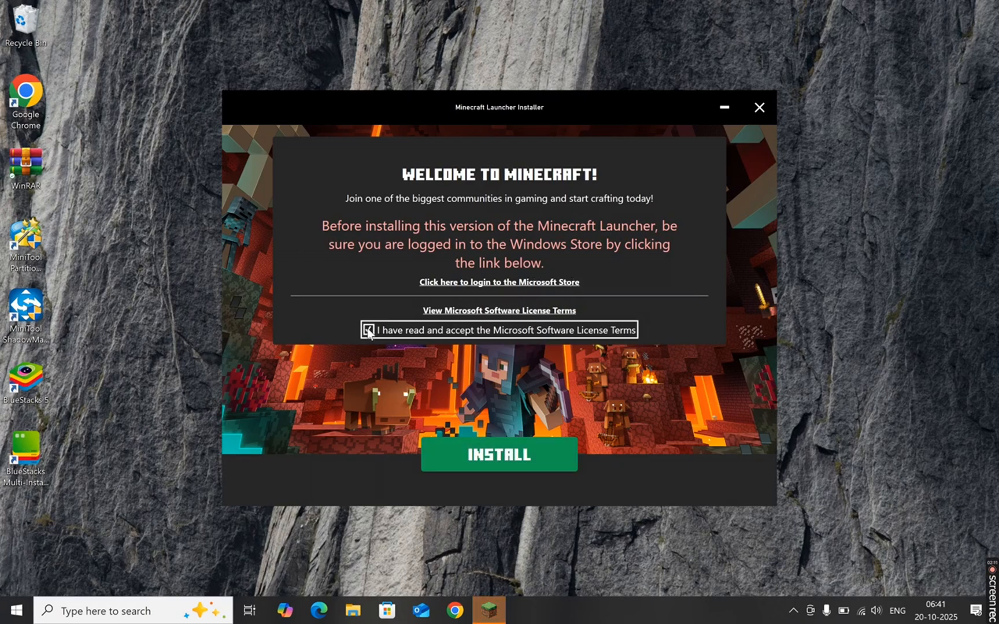
left_click(368, 330)
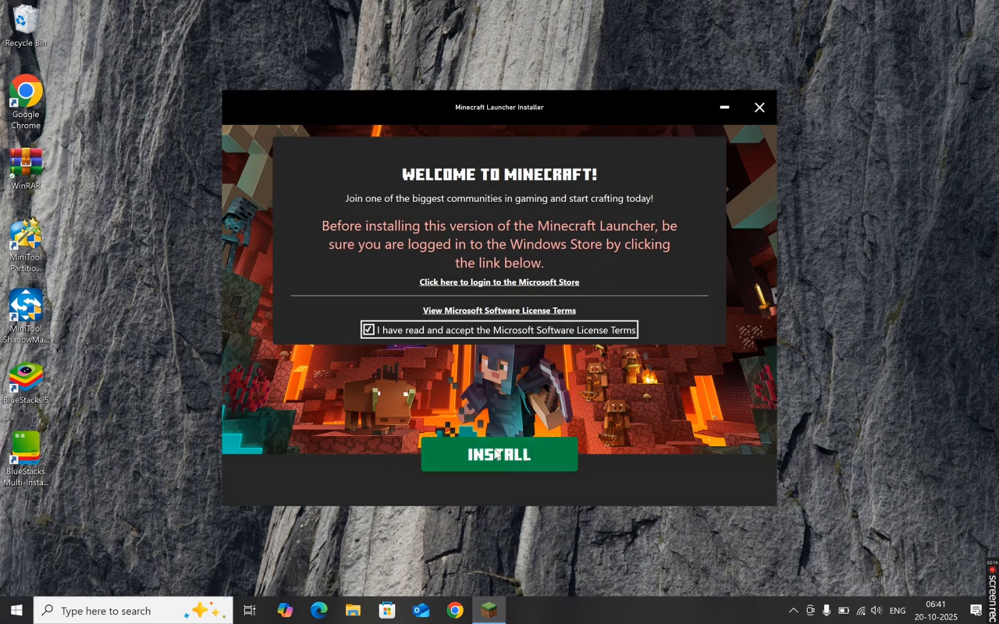
left_click(499, 455)
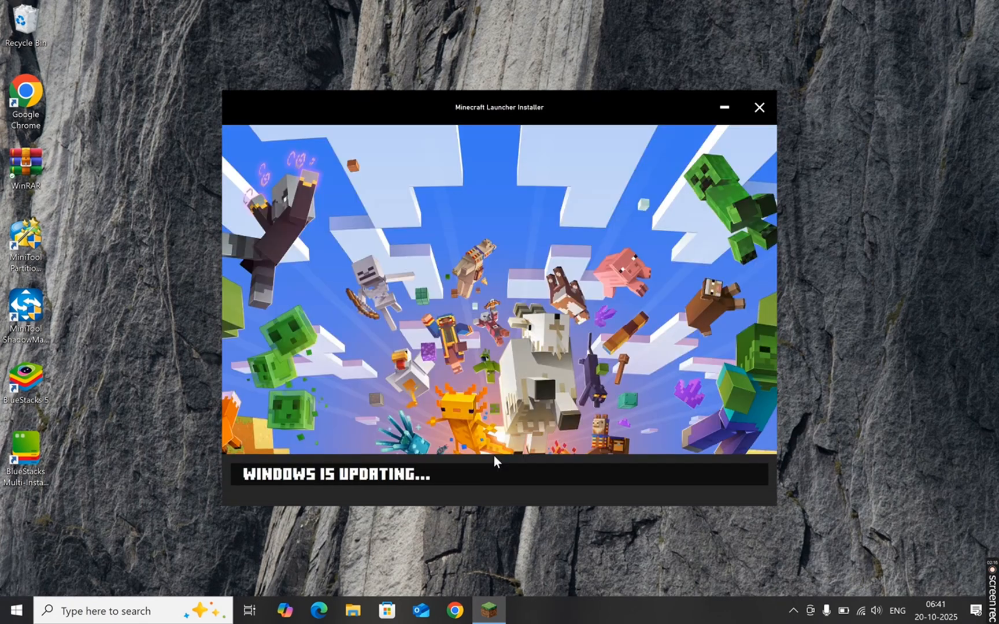